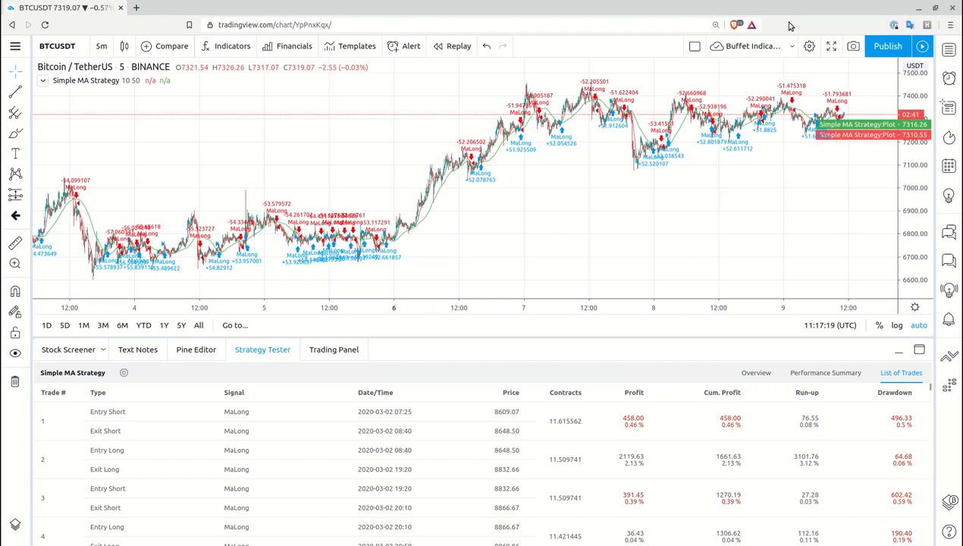
{"action": "mouse_move", "coordinate": [231, 197]}
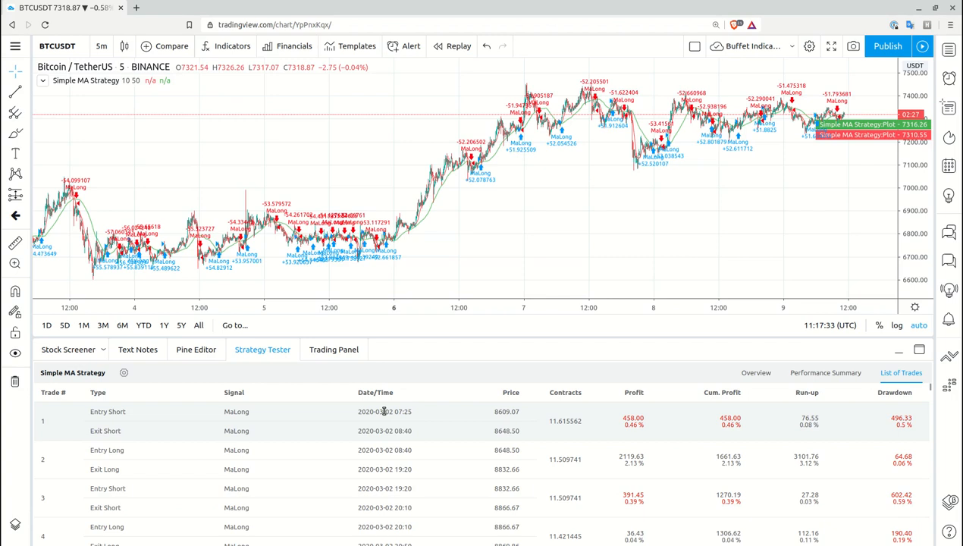
{"action": "mouse_move", "coordinate": [377, 412]}
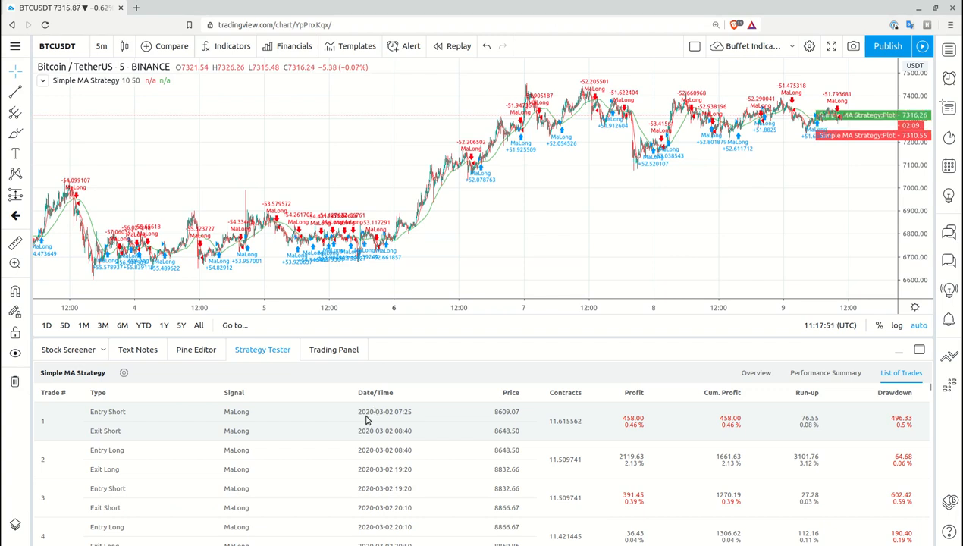
{"action": "mouse_move", "coordinate": [516, 209]}
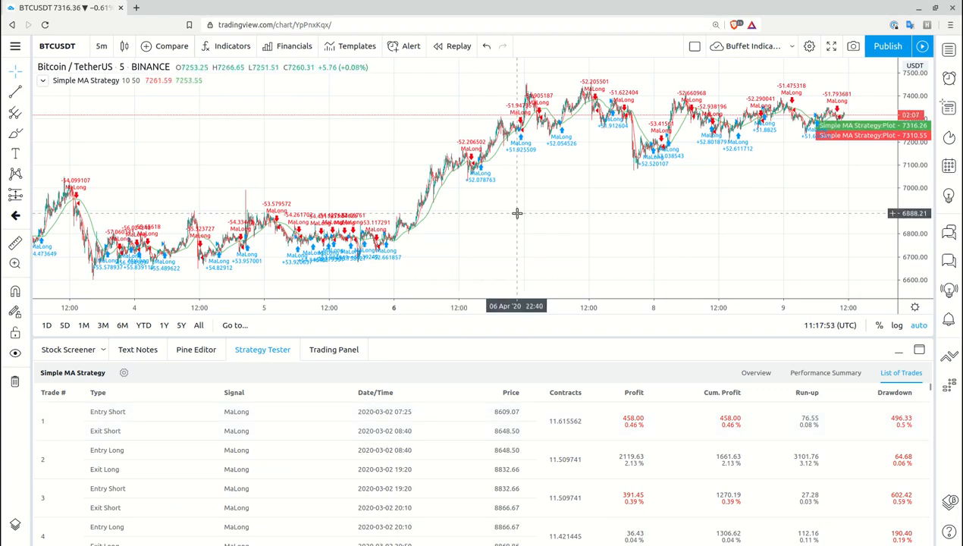
{"action": "mouse_move", "coordinate": [201, 176]}
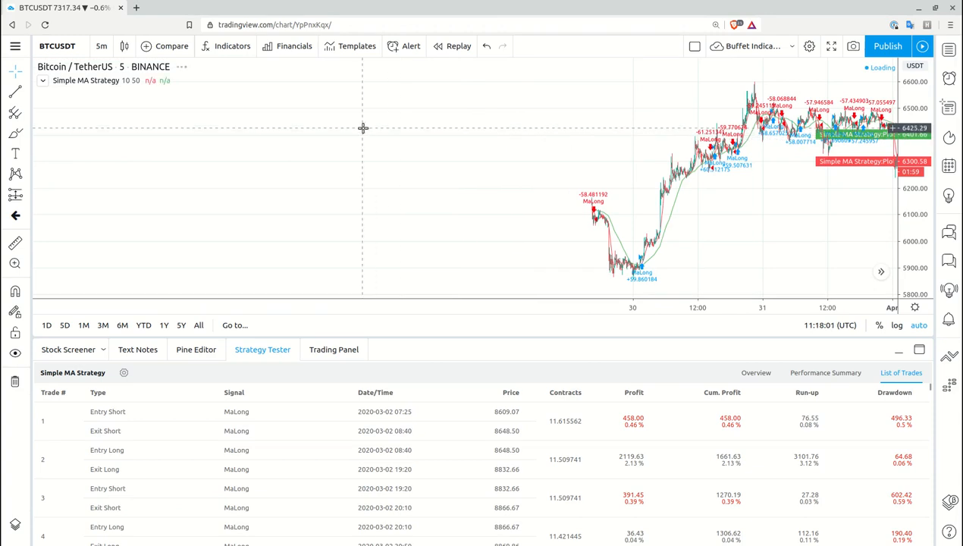
{"action": "mouse_move", "coordinate": [358, 122]}
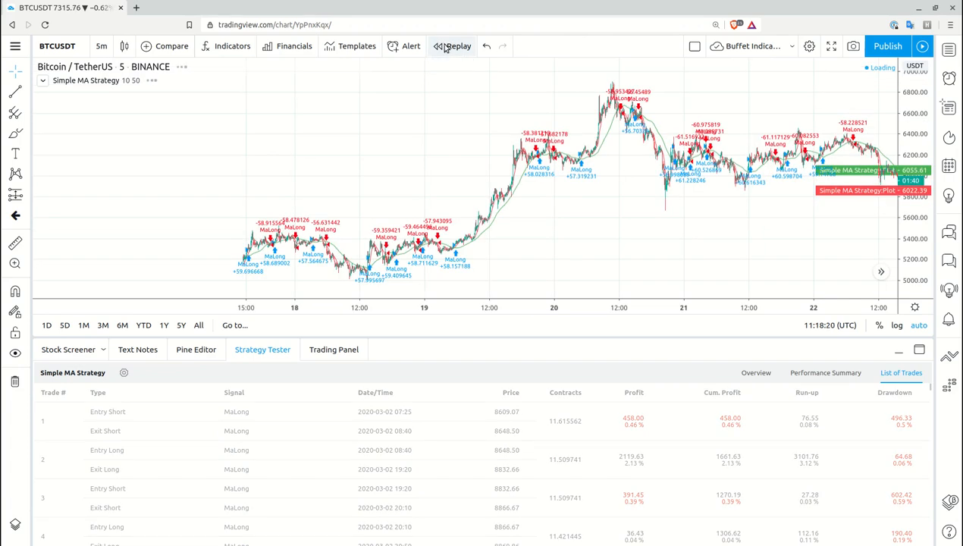
- Enter bar replay to choose an earlier starting bar around March 2020
{"action": "left_click", "coordinate": [452, 45]}
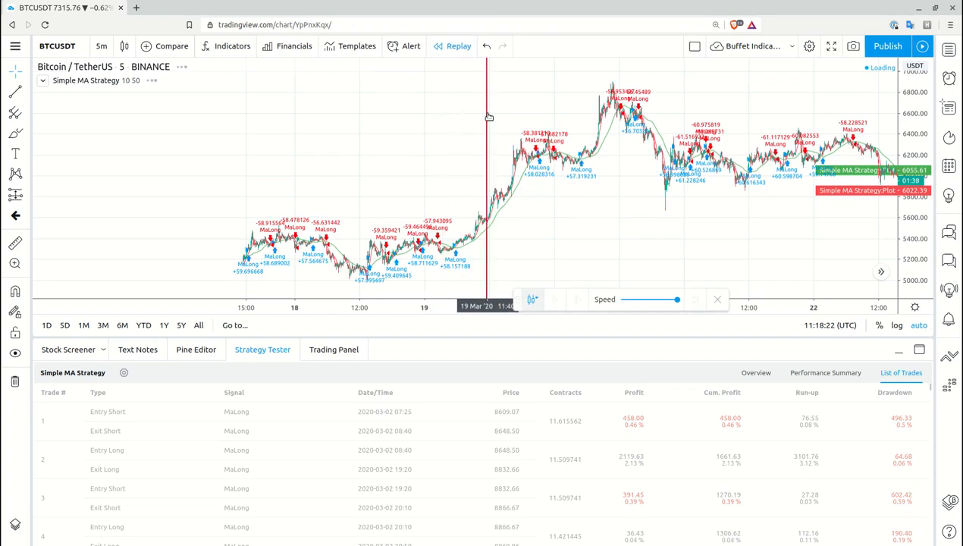
{"action": "mouse_move", "coordinate": [478, 112]}
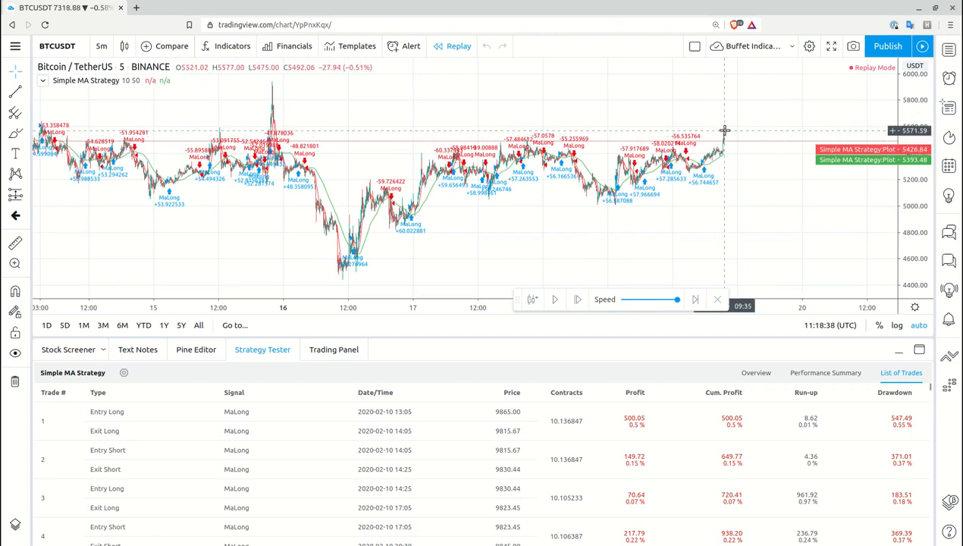
{"action": "mouse_move", "coordinate": [735, 133]}
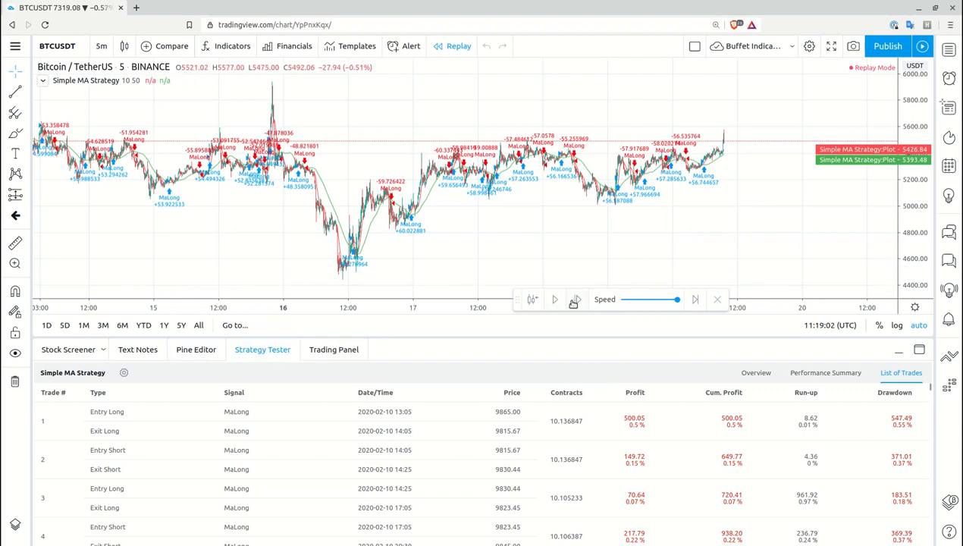
{"action": "mouse_move", "coordinate": [677, 300]}
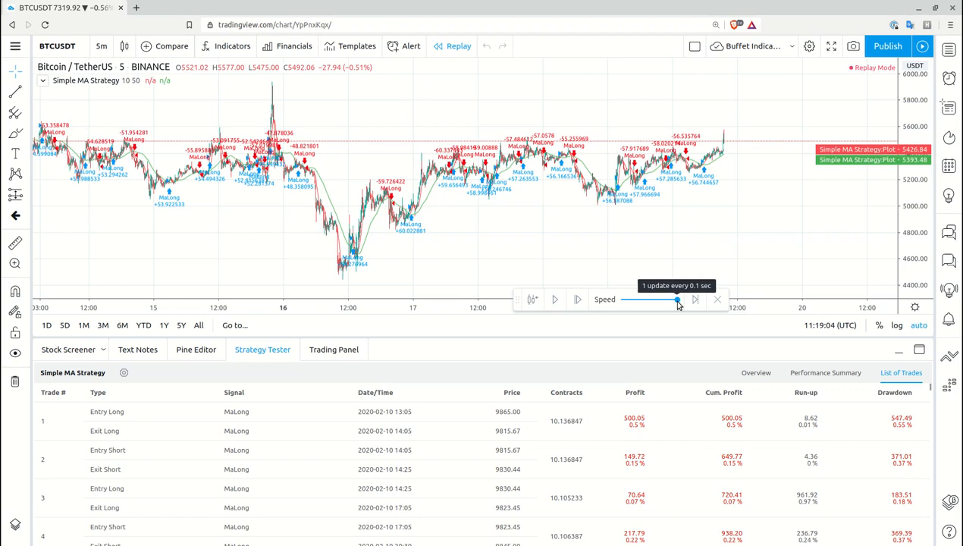
- Play the replay forward and show the strategy overview, now around 300 closed trades
{"action": "left_click", "coordinate": [556, 301]}
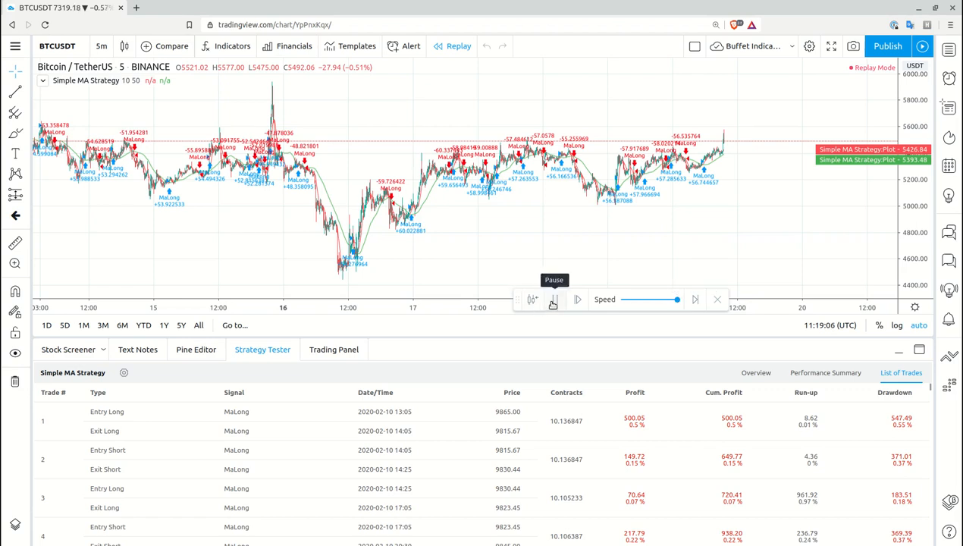
{"action": "left_click", "coordinate": [755, 373]}
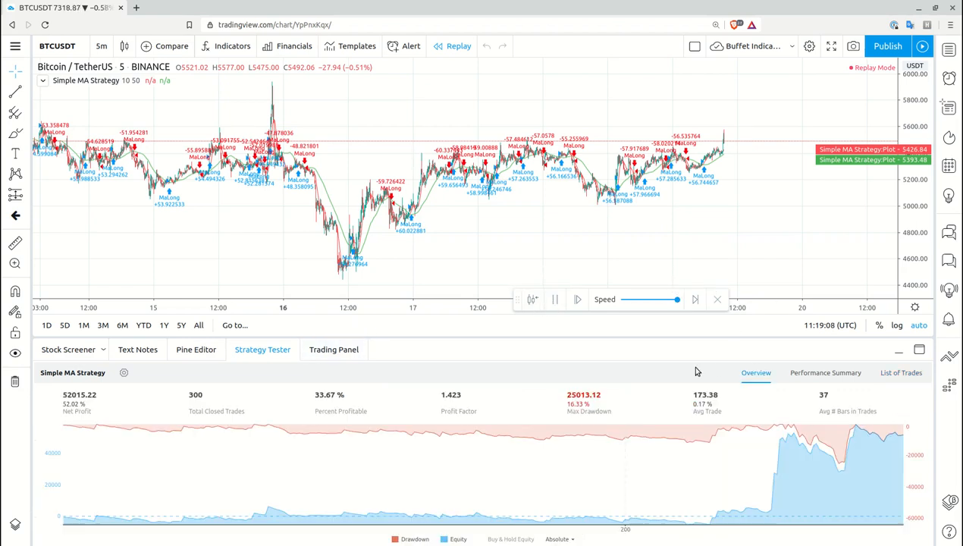
{"action": "mouse_move", "coordinate": [432, 458]}
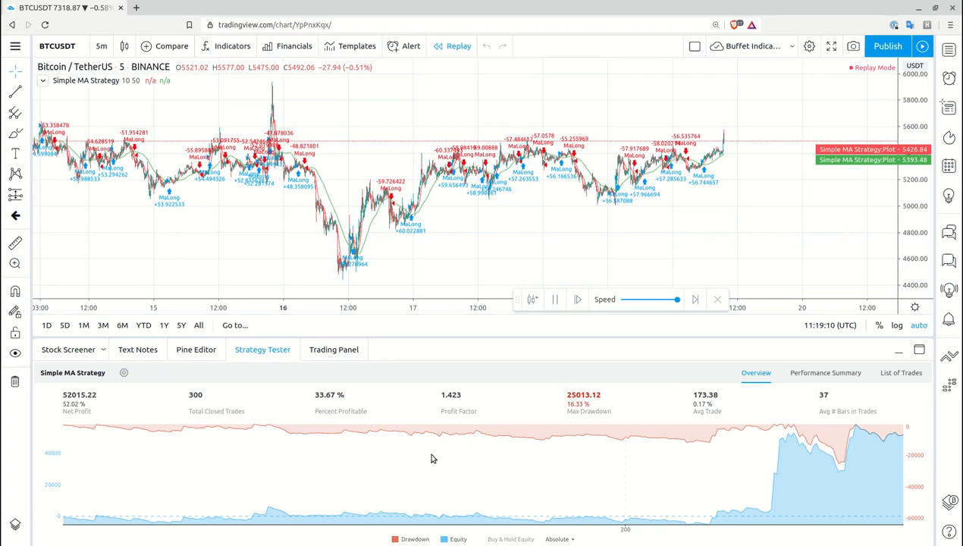
{"action": "mouse_move", "coordinate": [580, 299]}
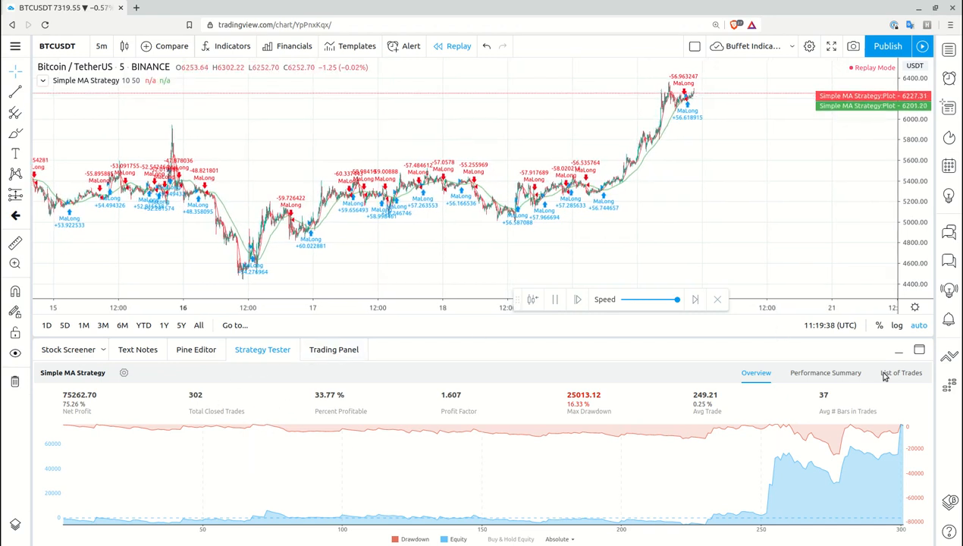
- Review the List of Trades and Pine script, then return to the overview as closed trades reach 306
{"action": "left_click", "coordinate": [901, 373]}
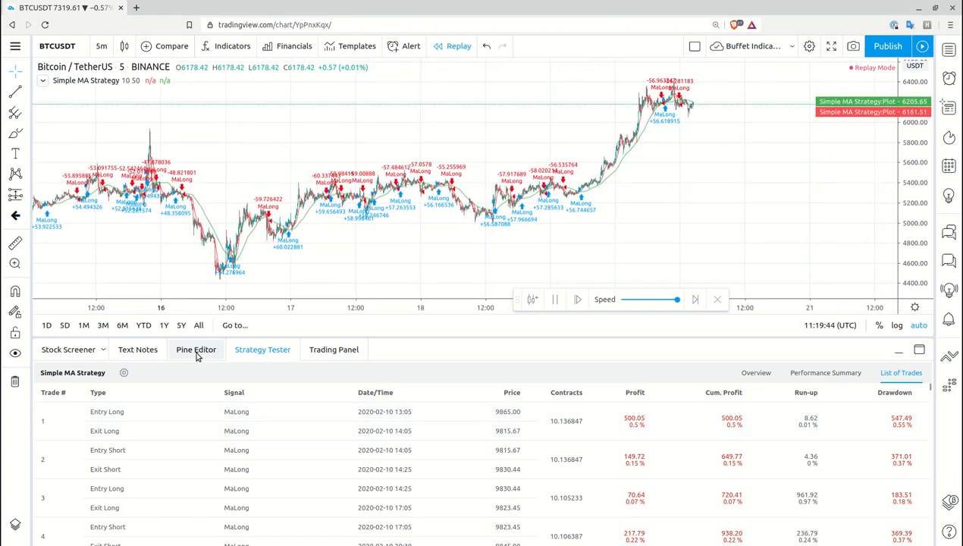
{"action": "left_click", "coordinate": [196, 349]}
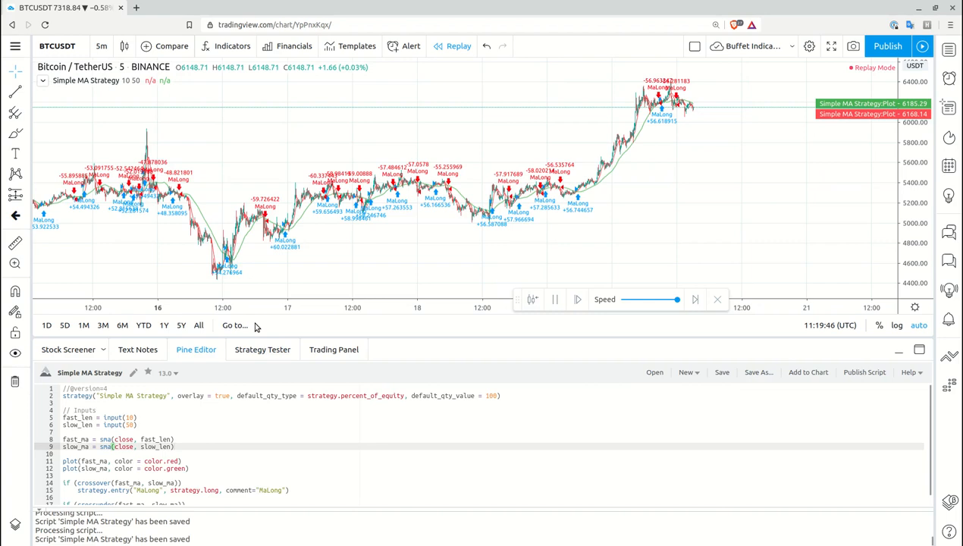
{"action": "left_click", "coordinate": [263, 349]}
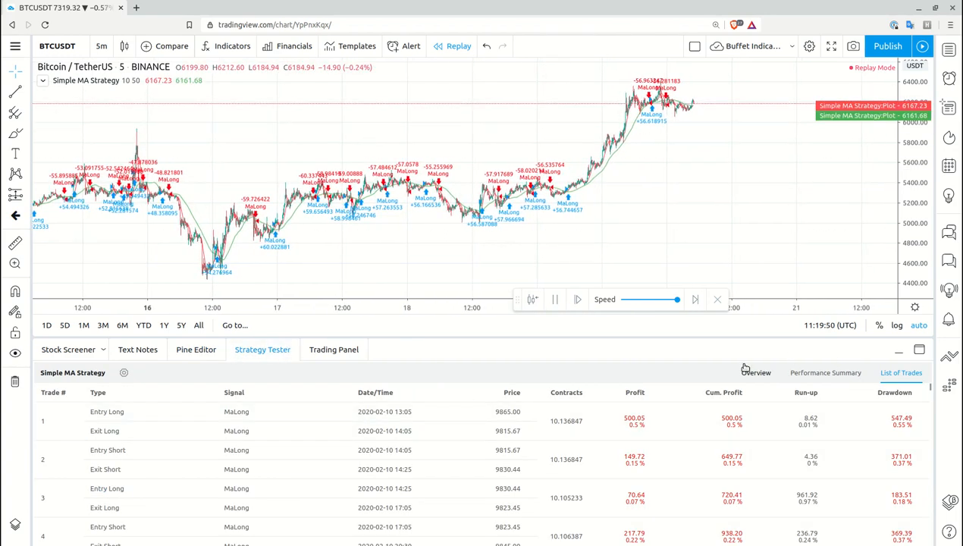
{"action": "left_click", "coordinate": [755, 373]}
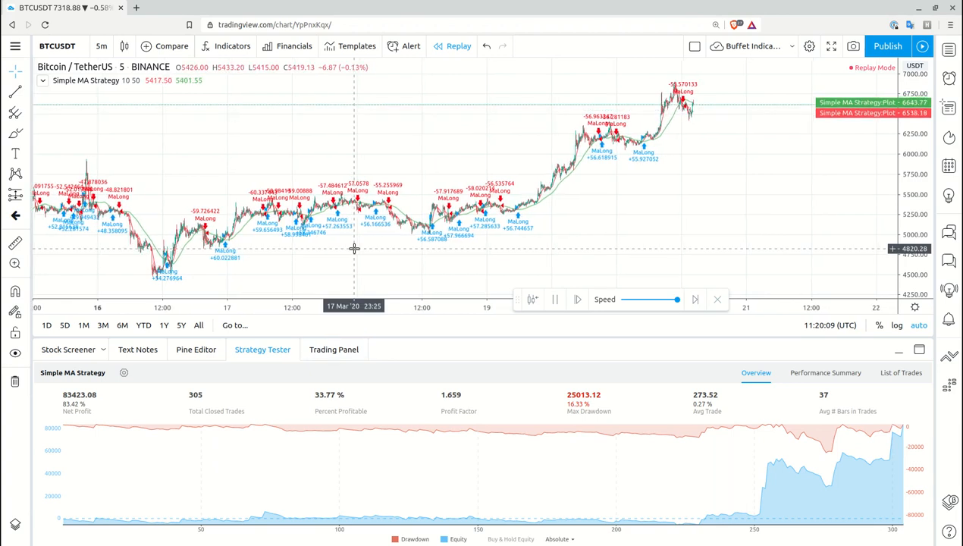
{"action": "left_click", "coordinate": [577, 300]}
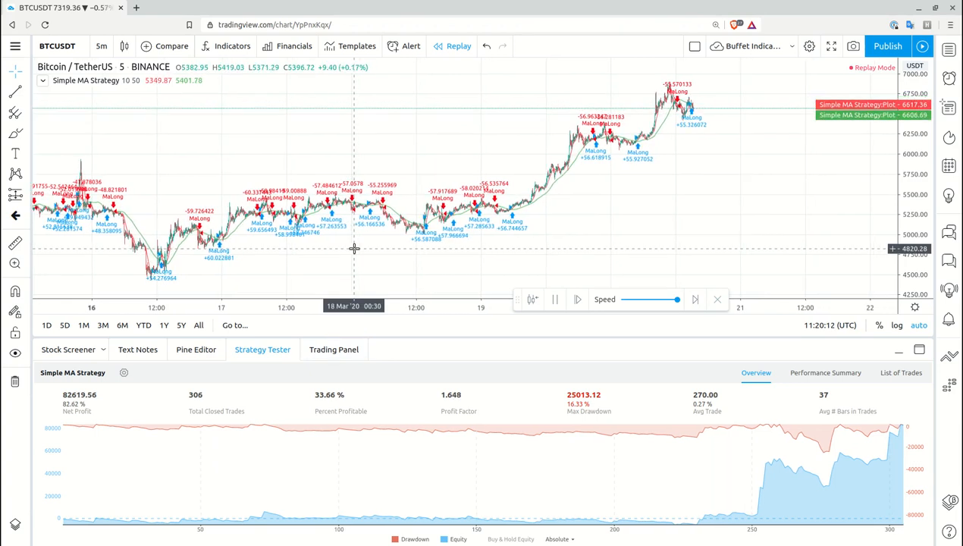